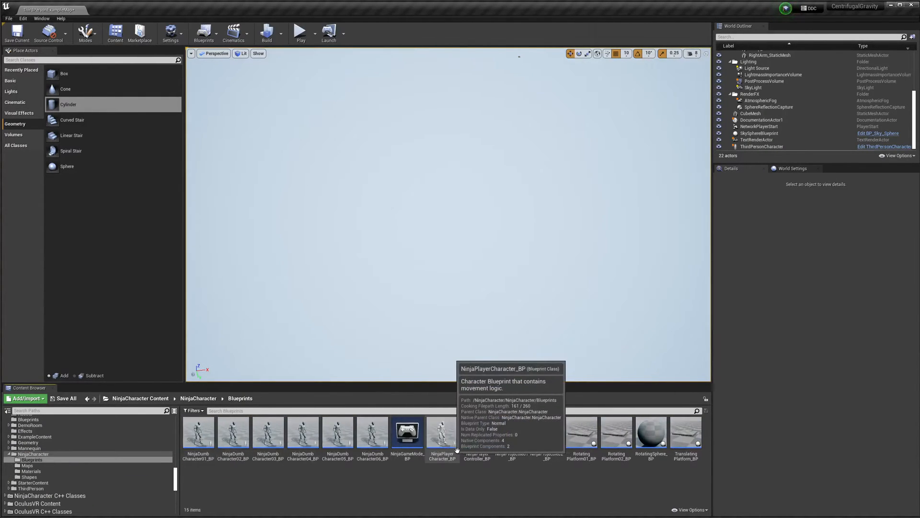
# Open NinjaPlayerCharacter_BP from the Content Browser in the Blueprint Editor
pyautogui.doubleClick(441, 431)
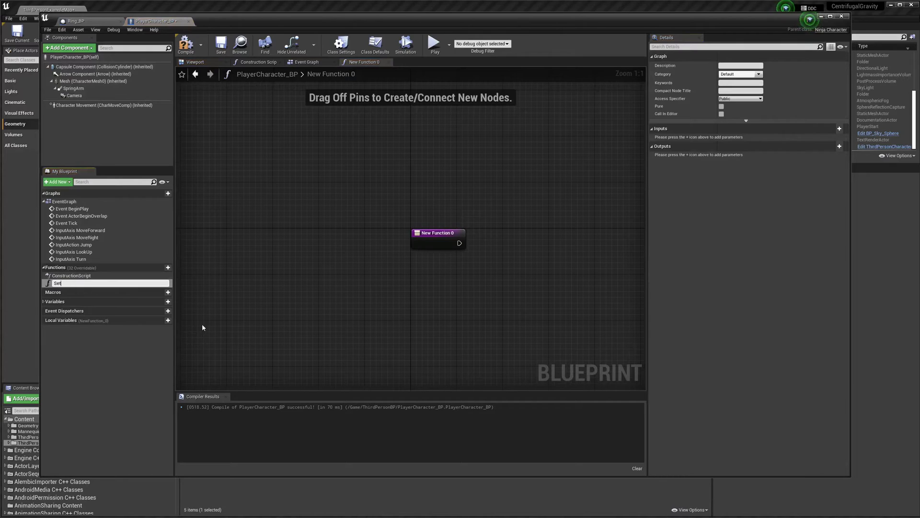
# Name the new function 'Set Gravity' and add a node to set the gravity direction
pyautogui.write('Set Gravity')
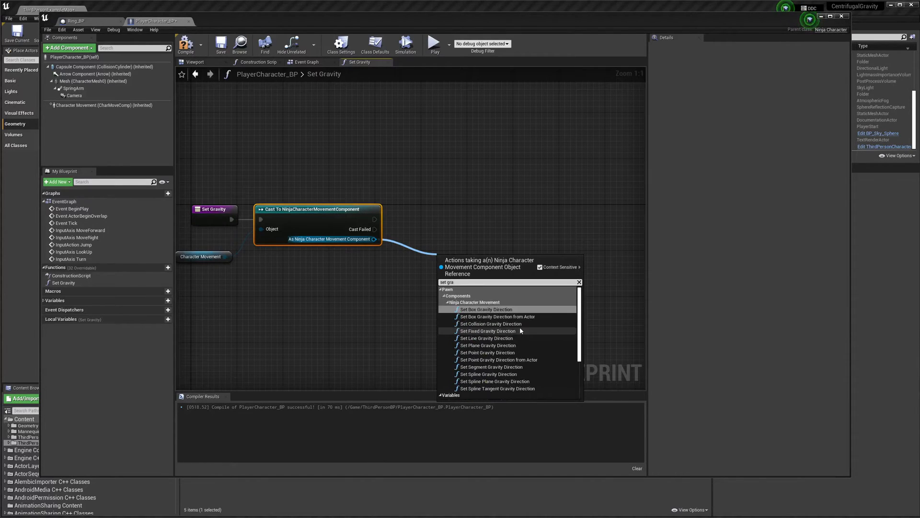
pyautogui.click(495, 380)
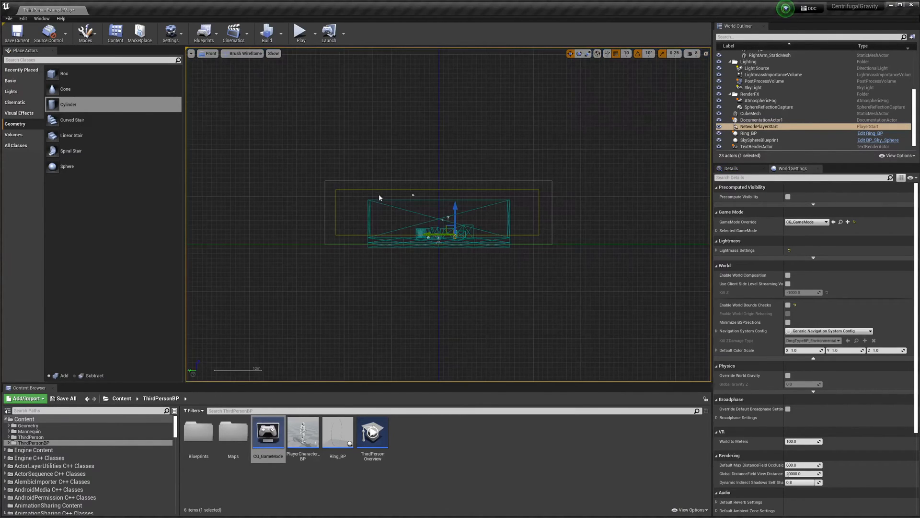
# Switch to the Front viewport to position NetworkPlayerStart near the ring
pyautogui.click(299, 33)
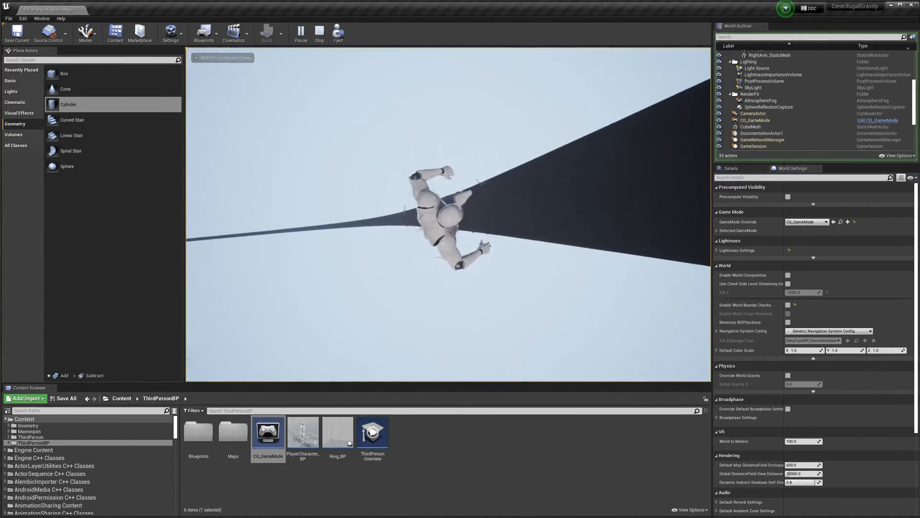